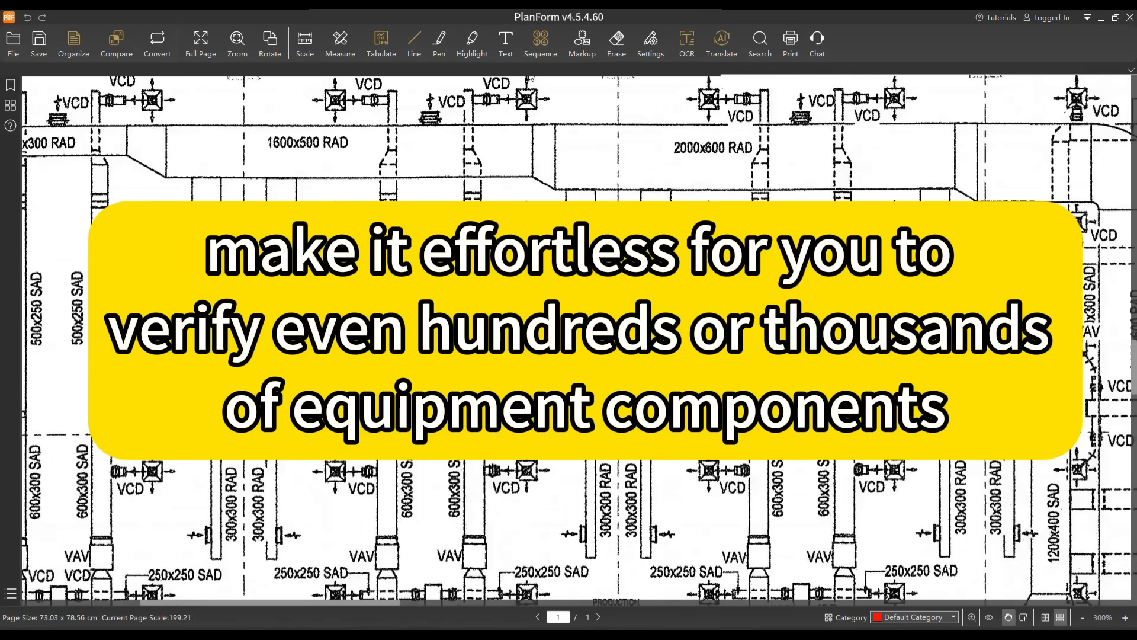
# Bring up the Measure panel with its count option
pyautogui.click(340, 42)
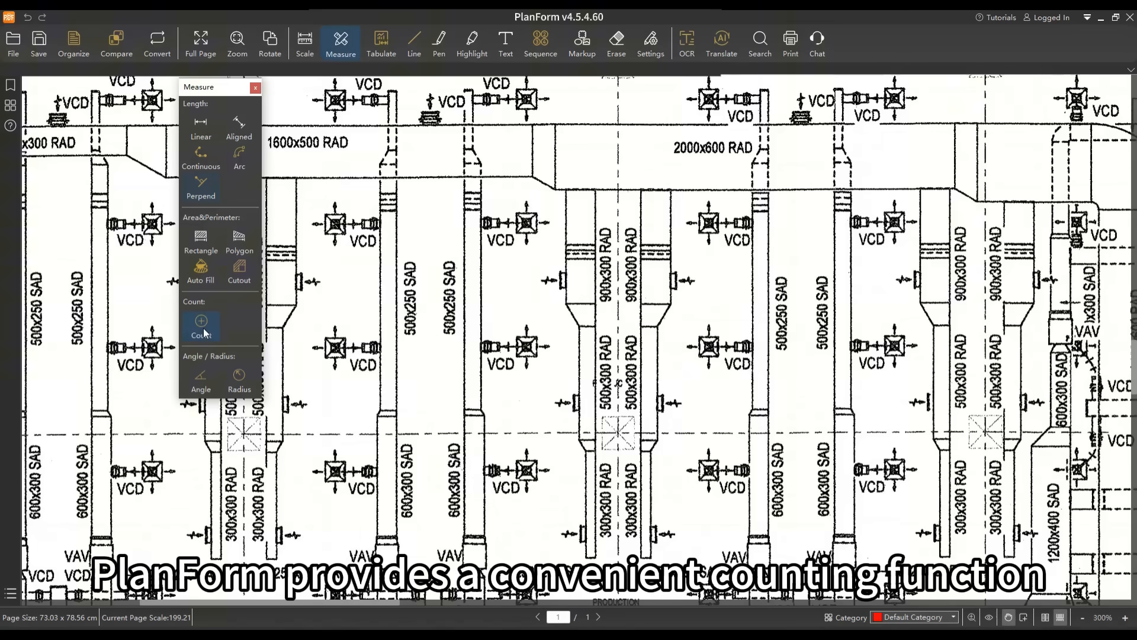
# Start a count and confirm green circle markers for it
pyautogui.click(201, 325)
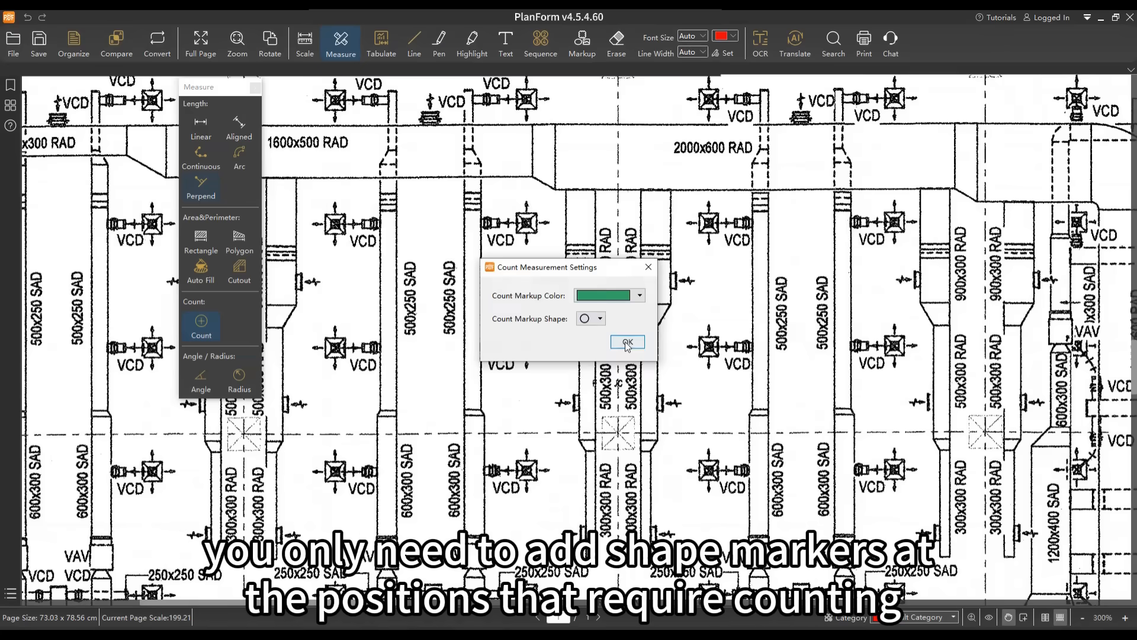
pyautogui.click(626, 341)
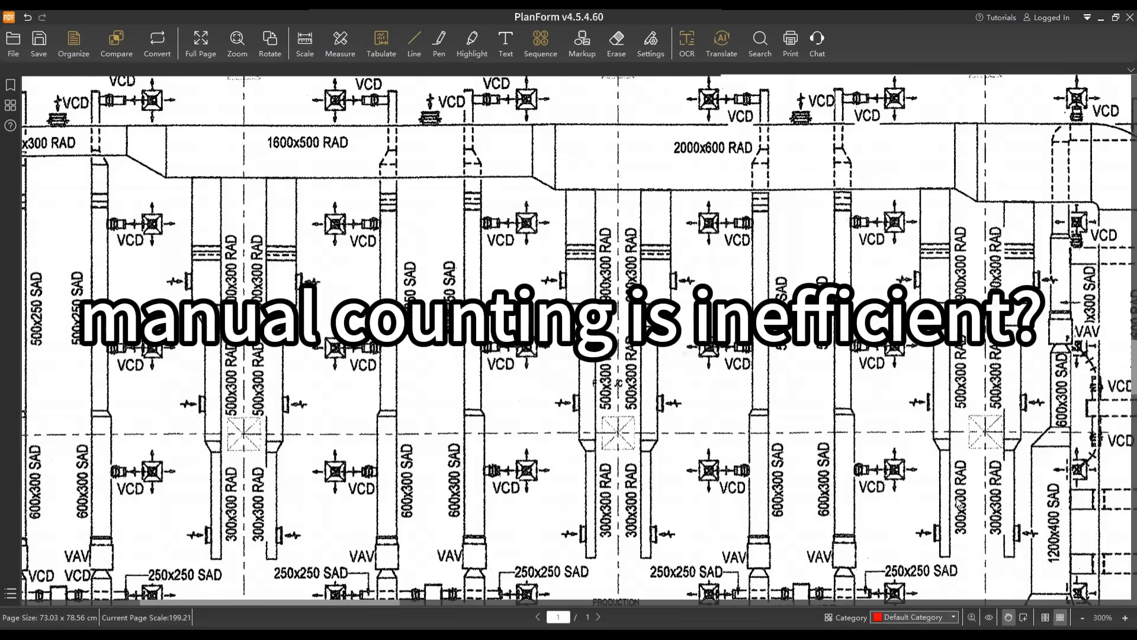
# Shape-search the framed diffuser symbol and count its 261 matches with red check marks
pyautogui.click(760, 43)
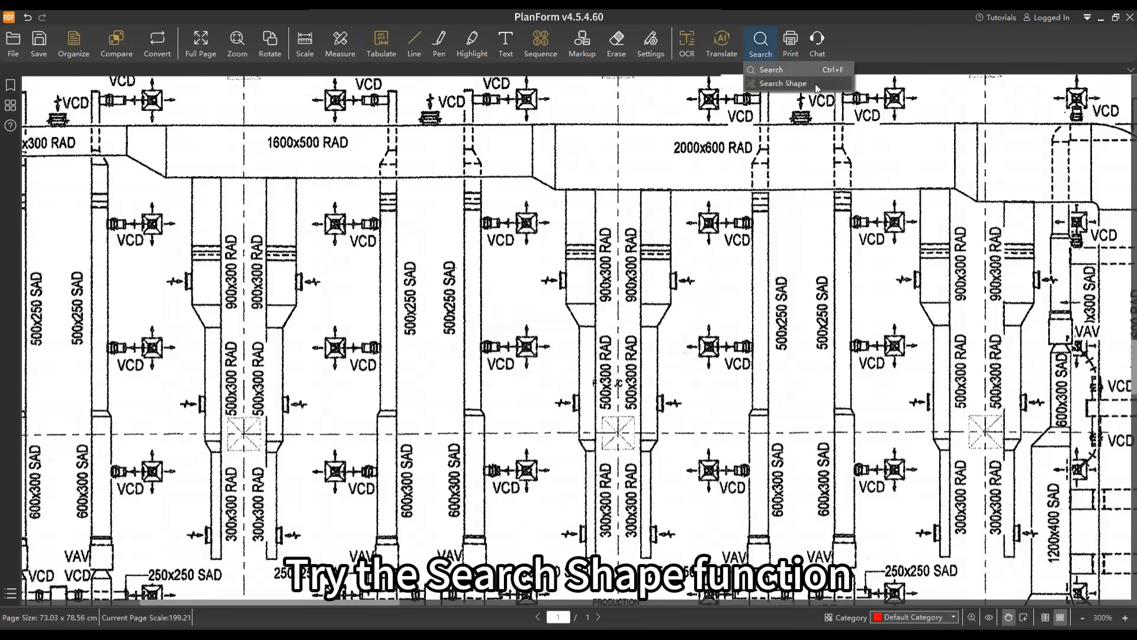
pyautogui.click(783, 83)
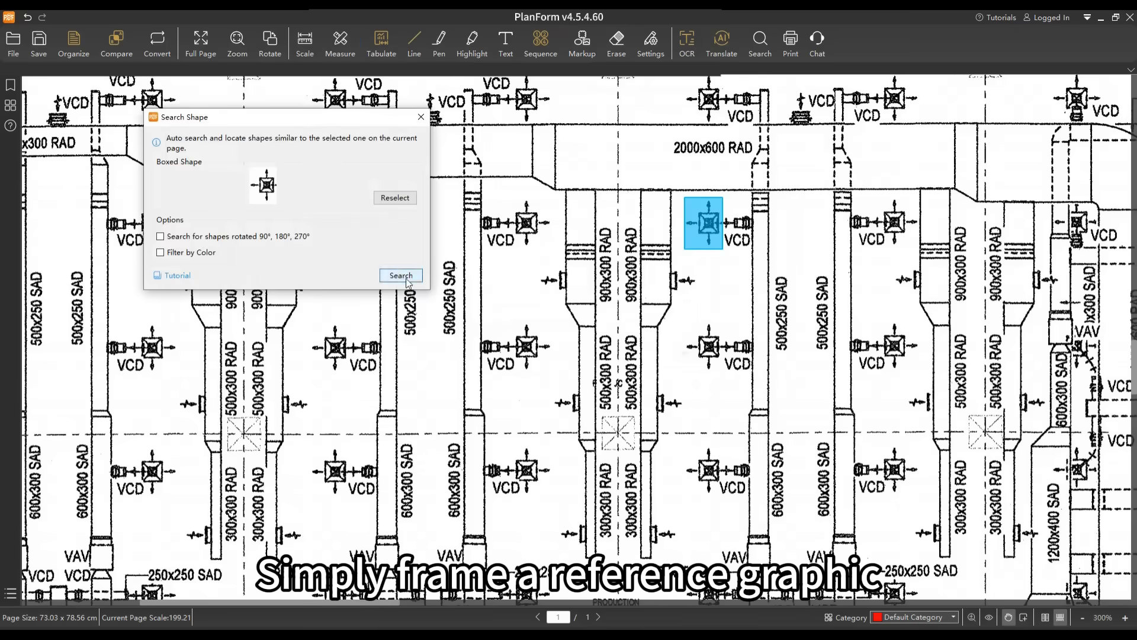
pyautogui.click(400, 275)
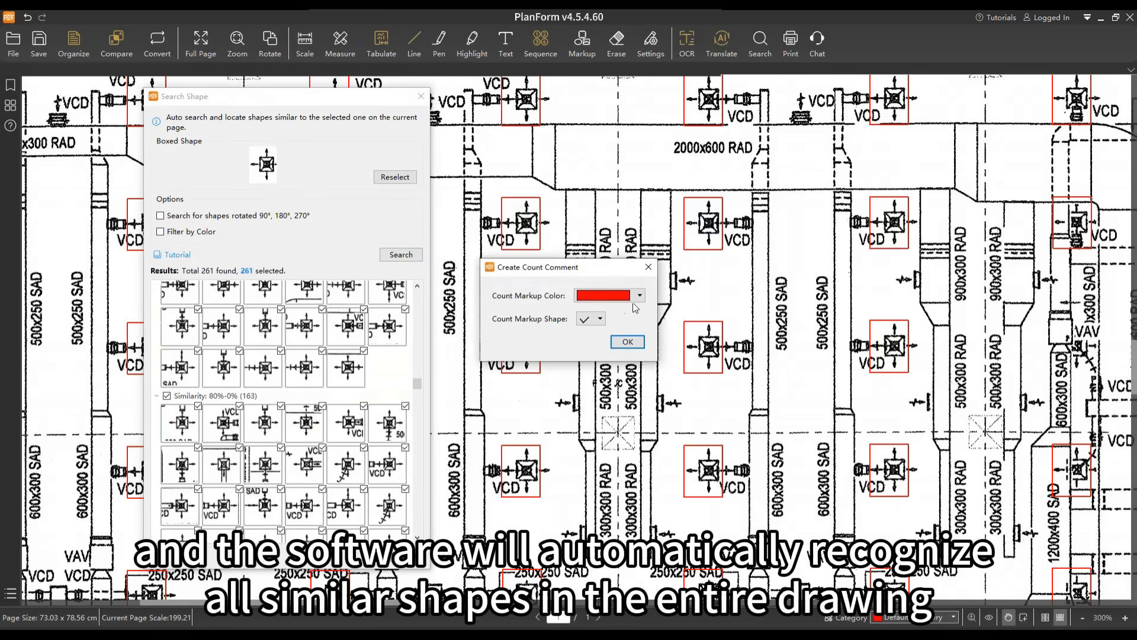
pyautogui.click(626, 341)
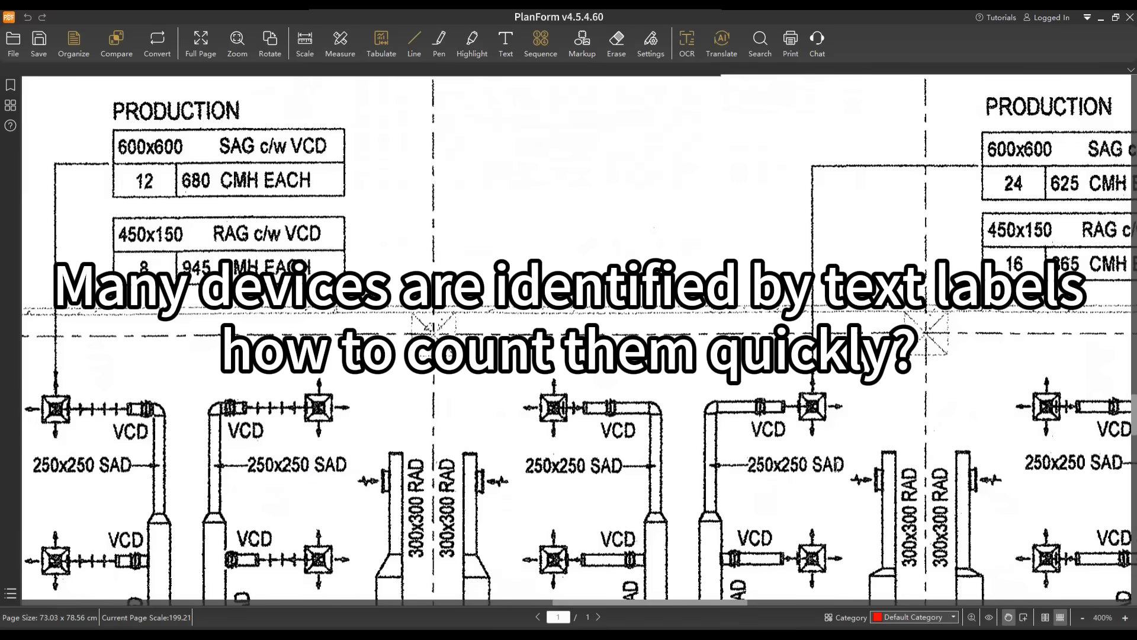
# Text-search 'SAD', check all 130 results and turn them into count markups
pyautogui.click(759, 42)
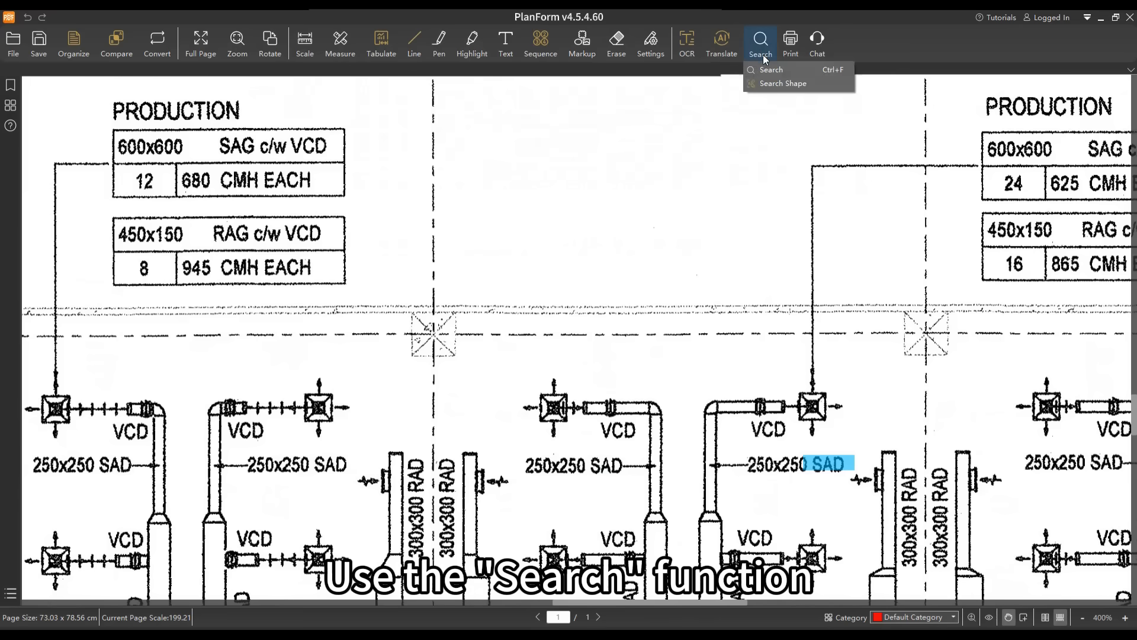
pyautogui.click(770, 70)
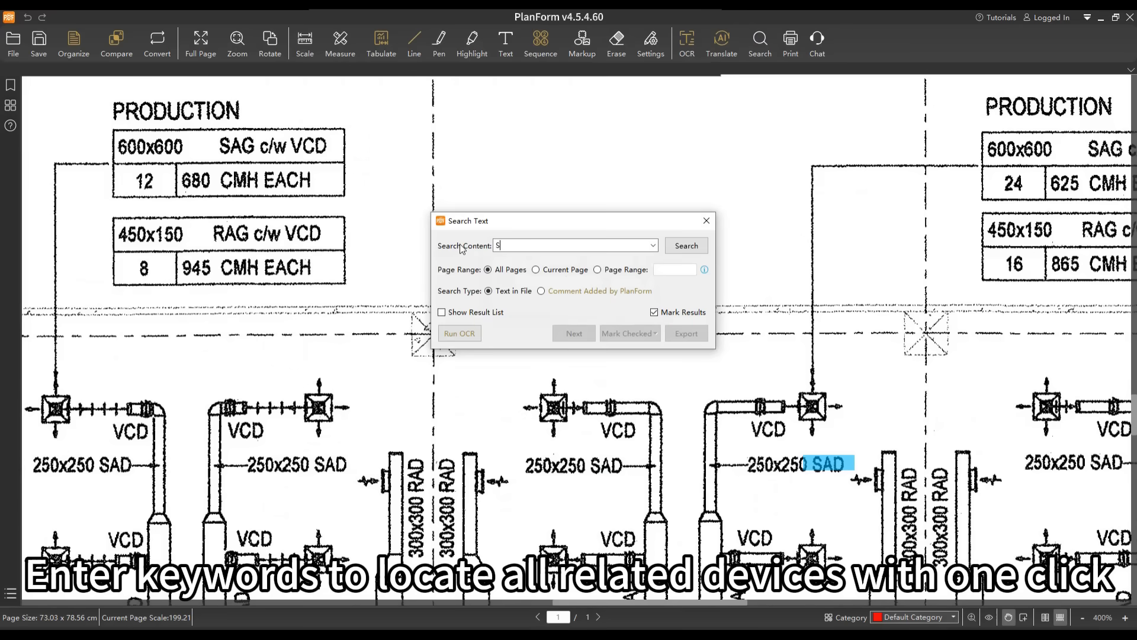
pyautogui.click(683, 245)
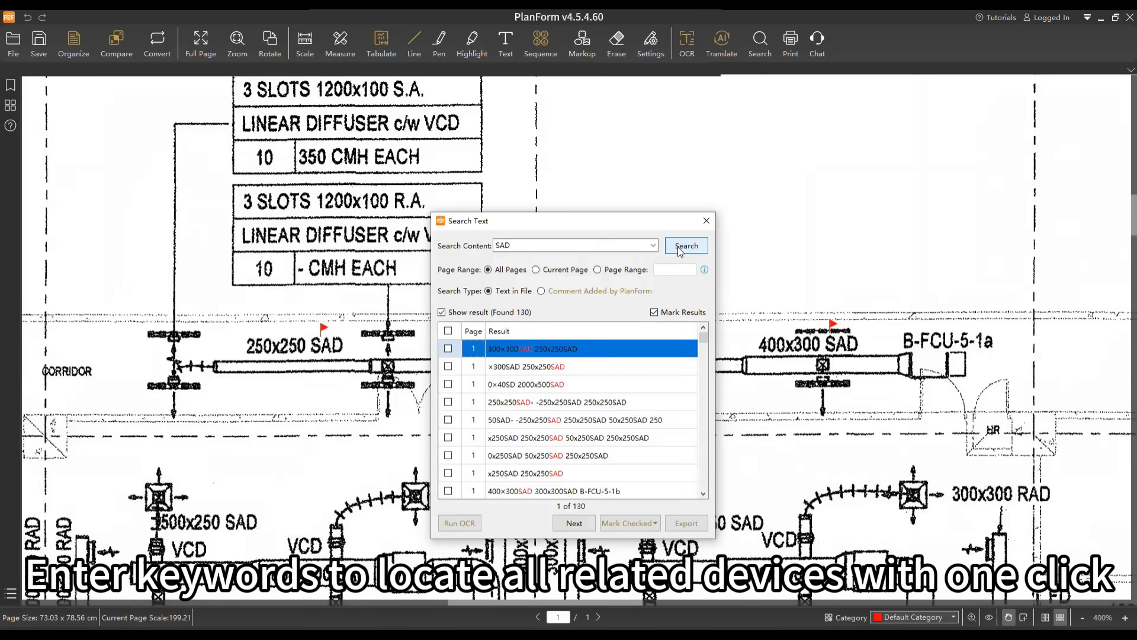
pyautogui.click(448, 330)
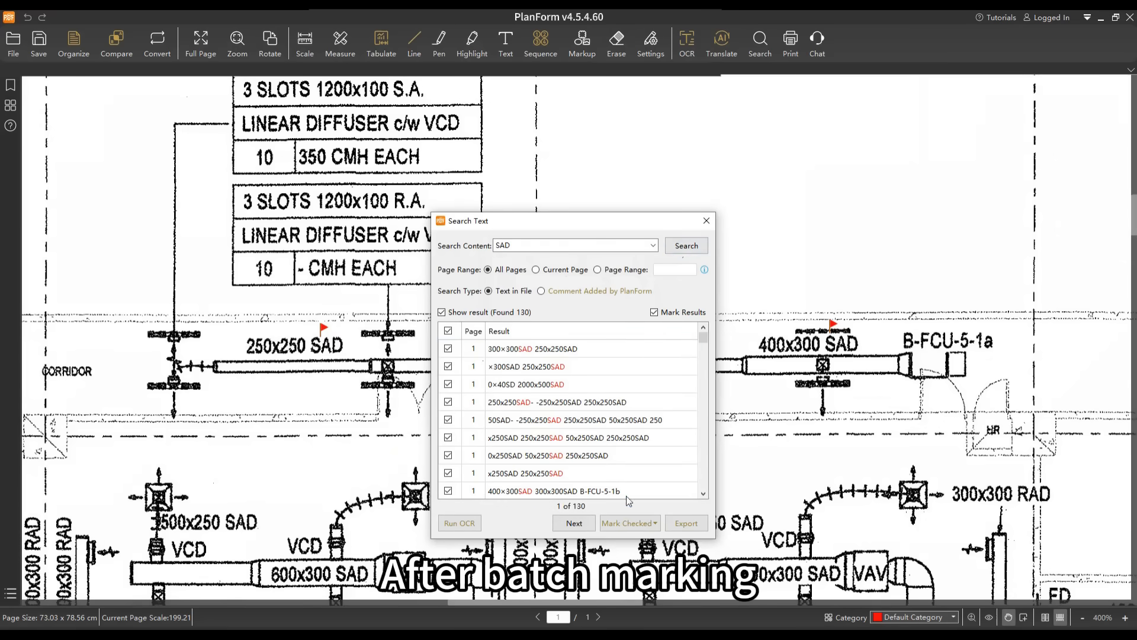
pyautogui.click(627, 522)
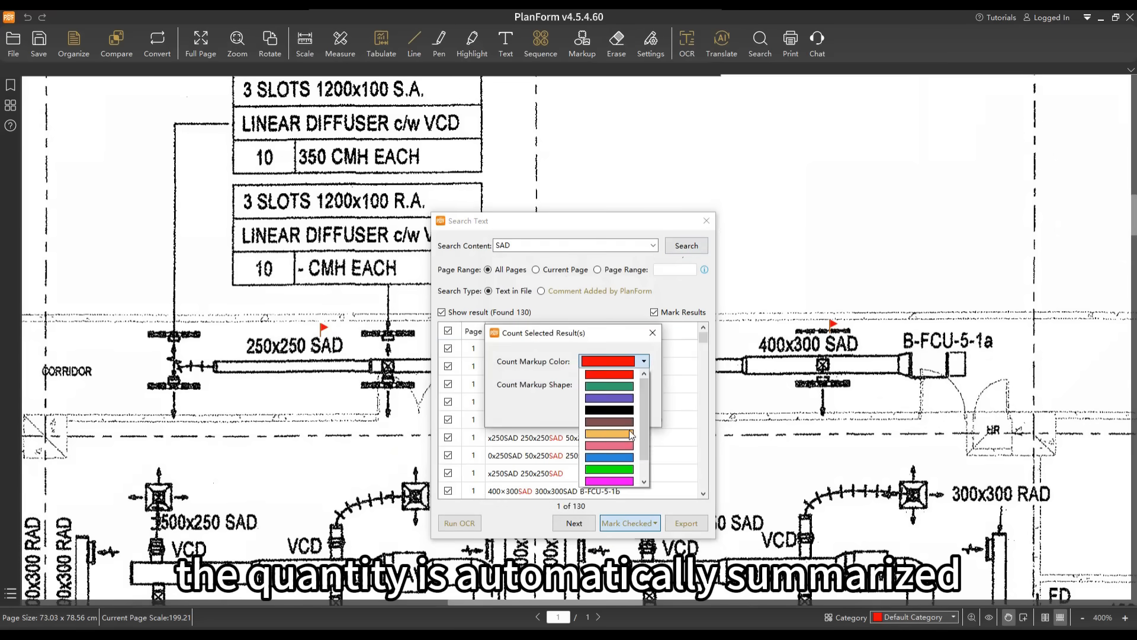